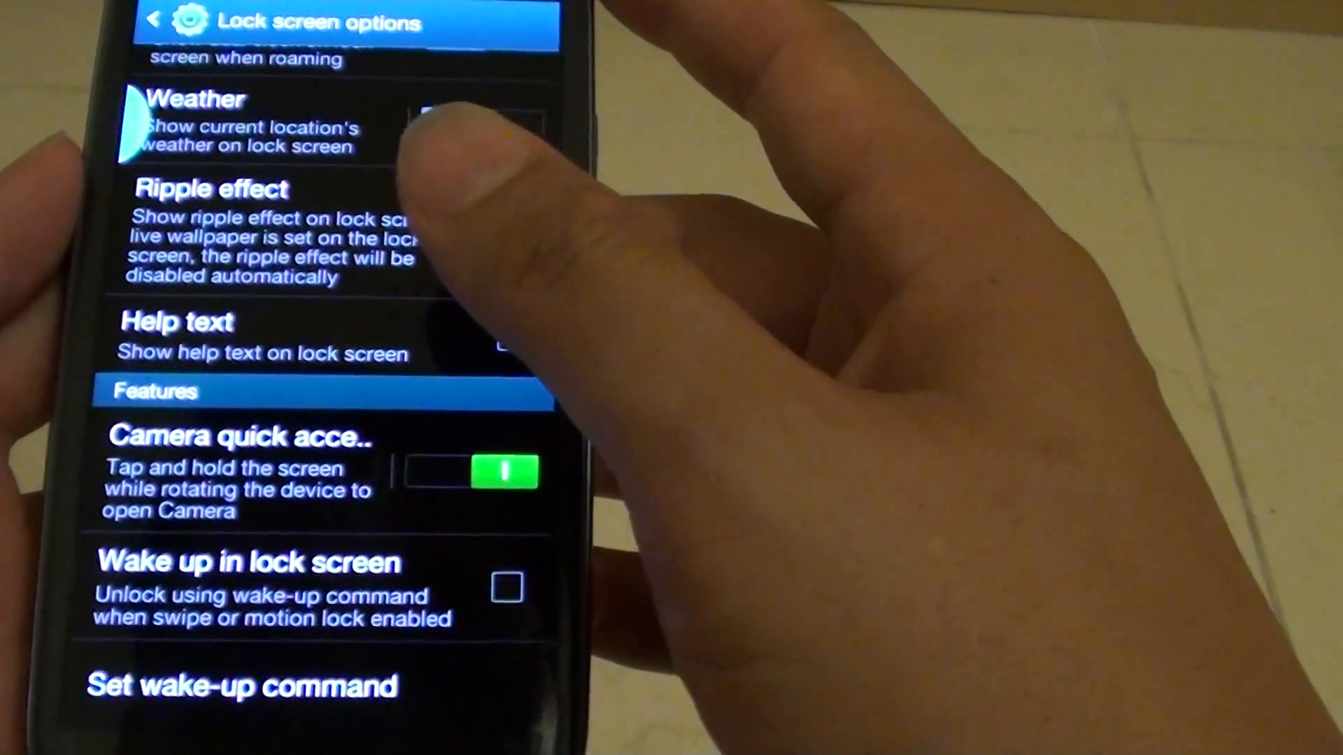
- Go back from Lock screen options to the main Lock screen settings page
left_click(156, 23)
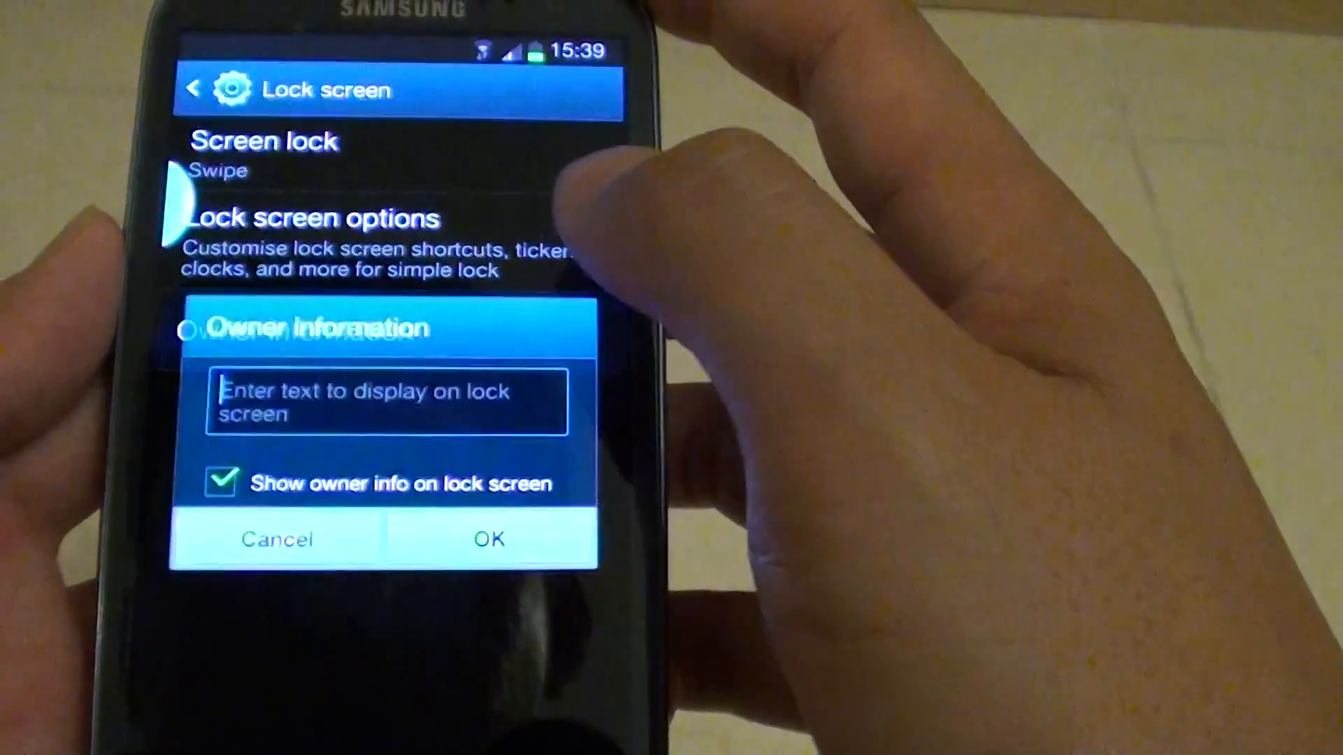
- Enter 'If found please call David on' plus the phone number as owner information, then confirm
left_click(386, 400)
type("If found please")
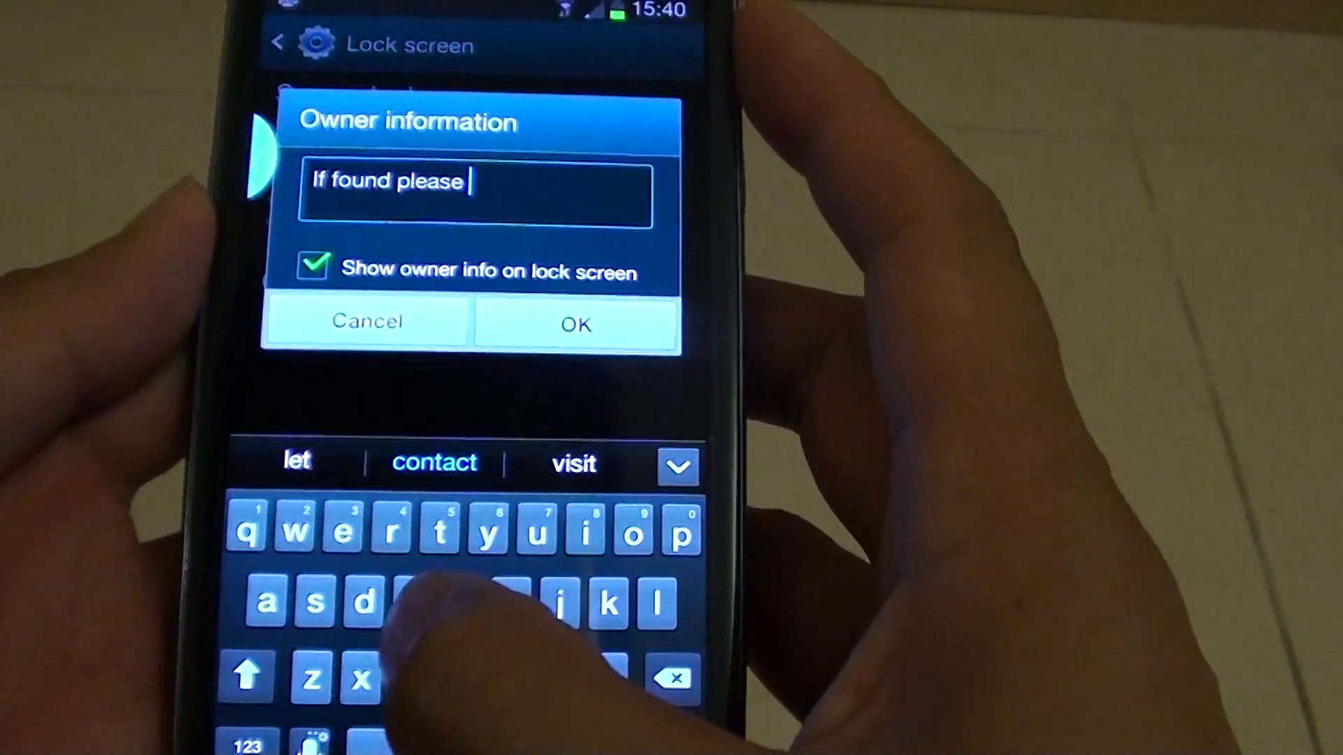
type("call David")
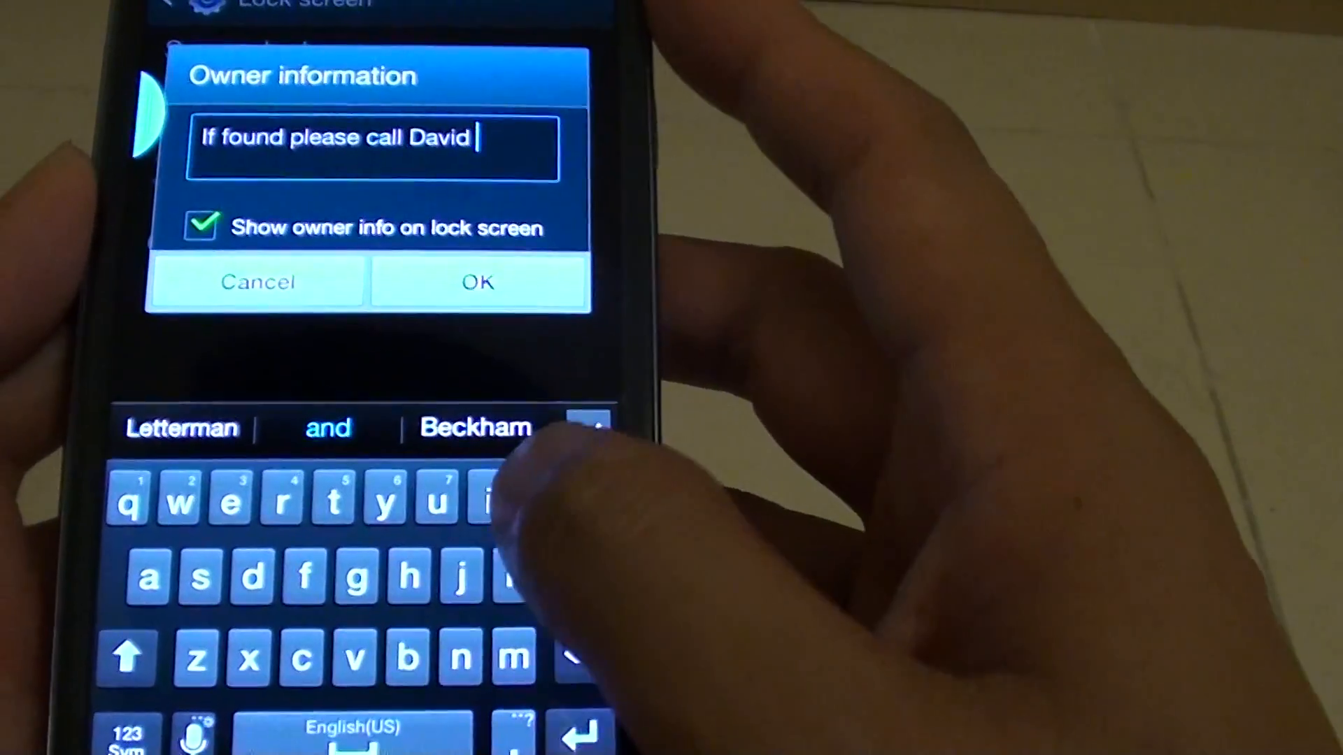
type("on")
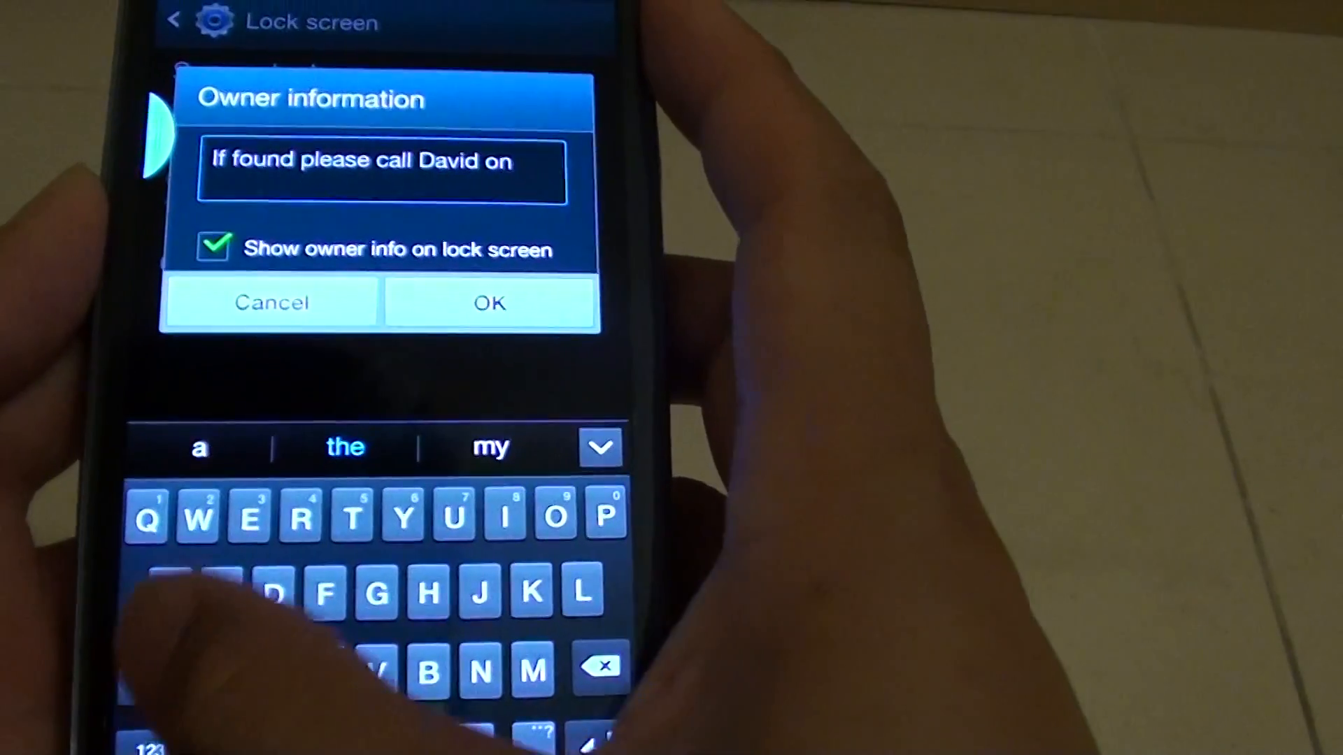
type("098765")
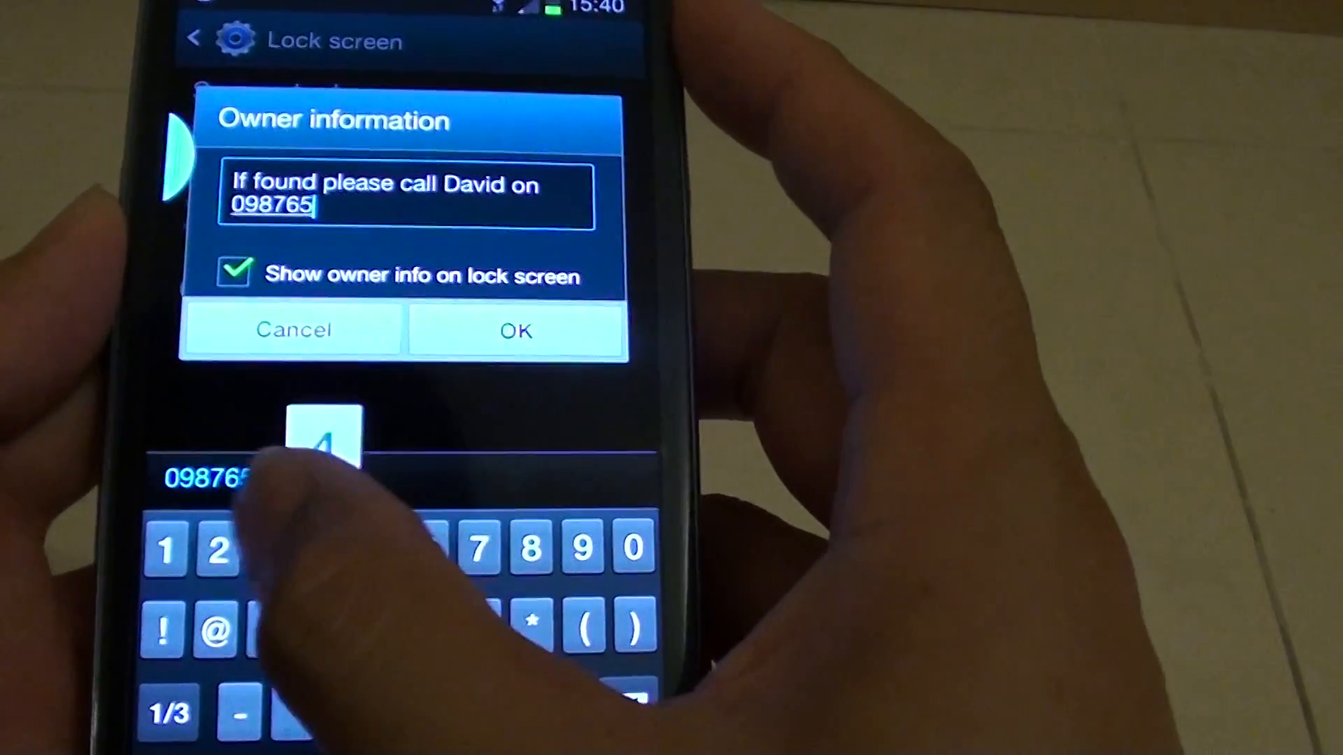
type("4321.")
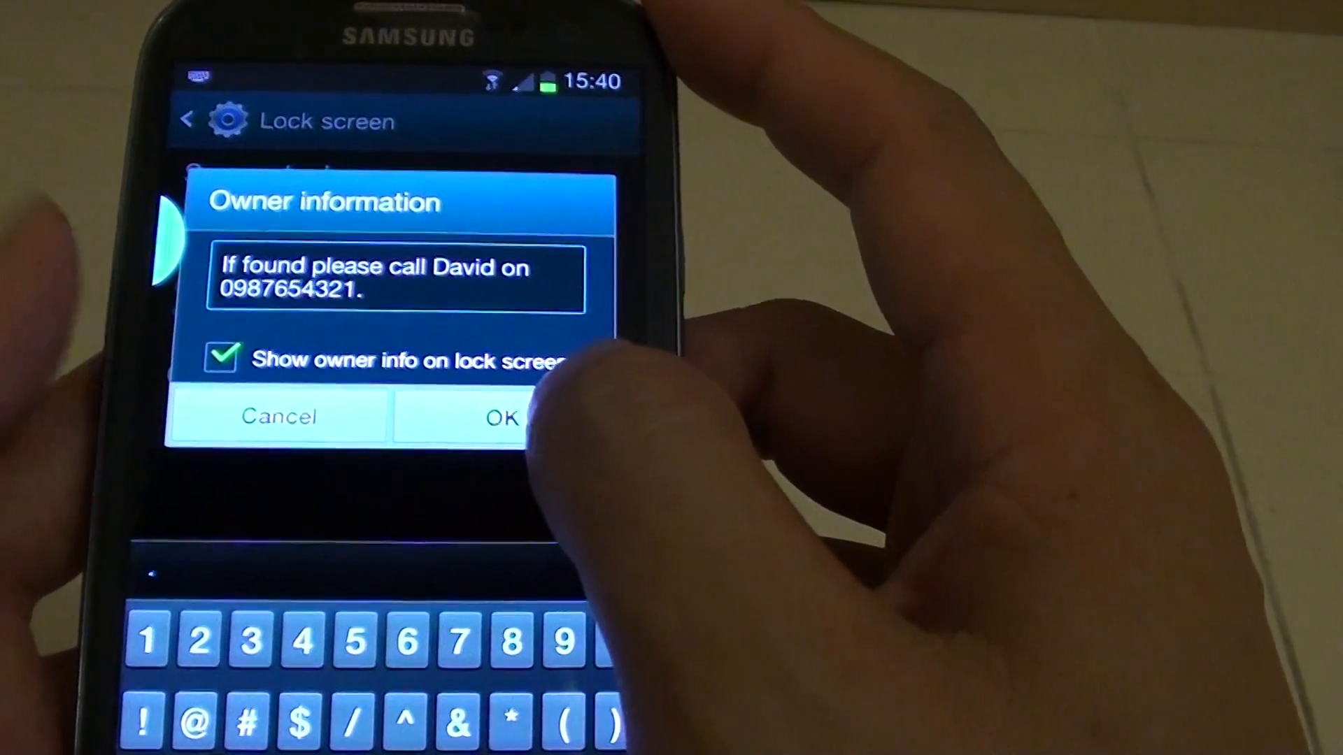
left_click(503, 419)
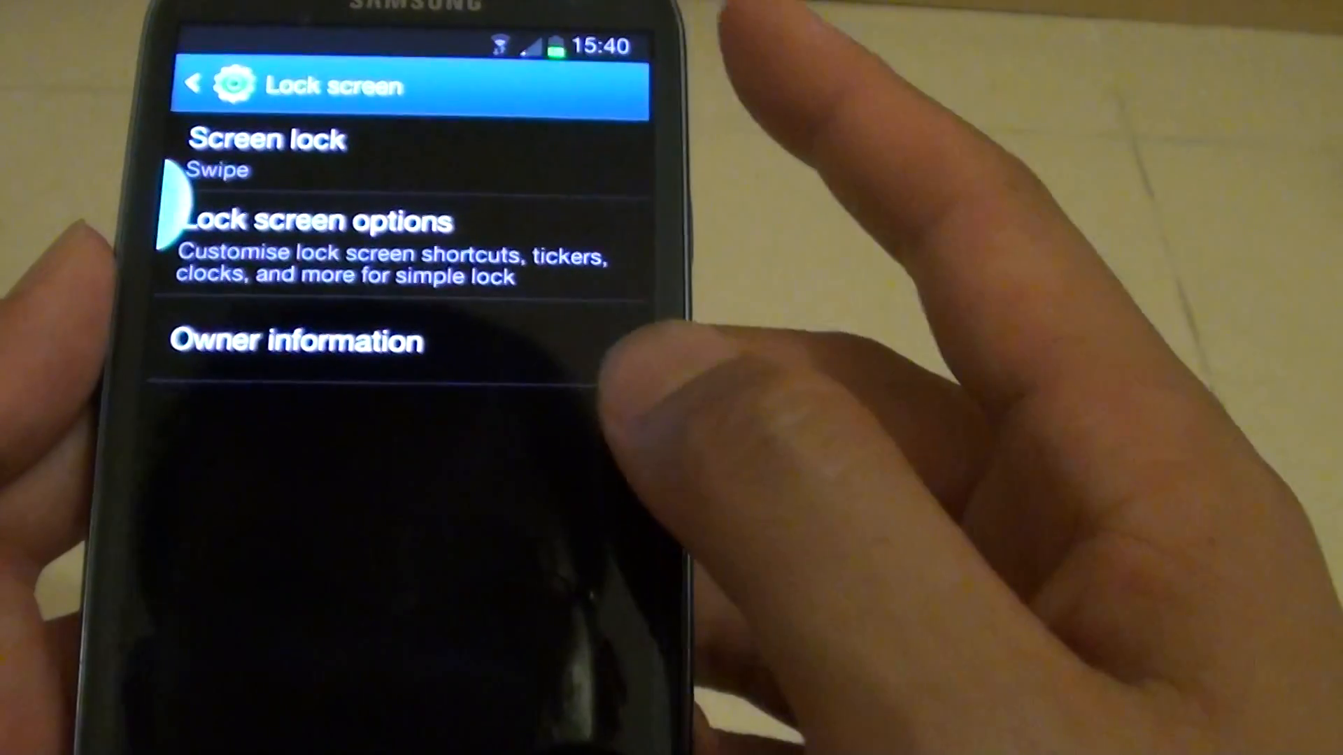